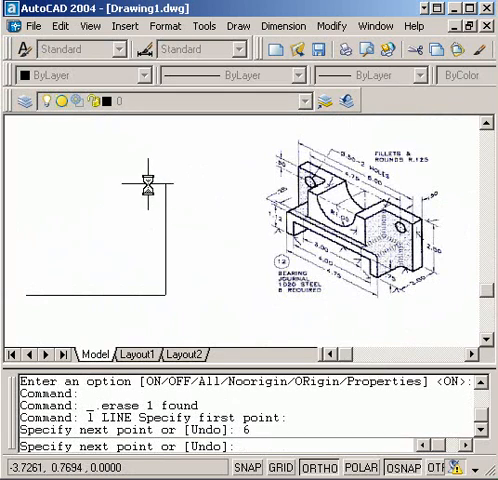
Draw the rectangular journal outline and a circle centred on the top-edge midpoint, entering 2.5.
text(2.5)
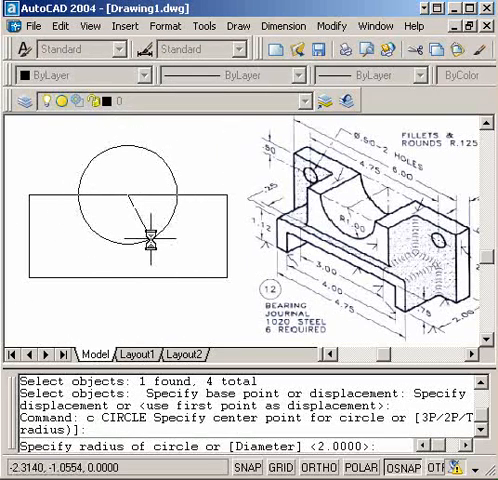
Trim the circle and the top edge inside it to leave a semicircular arch notch.
text(1)
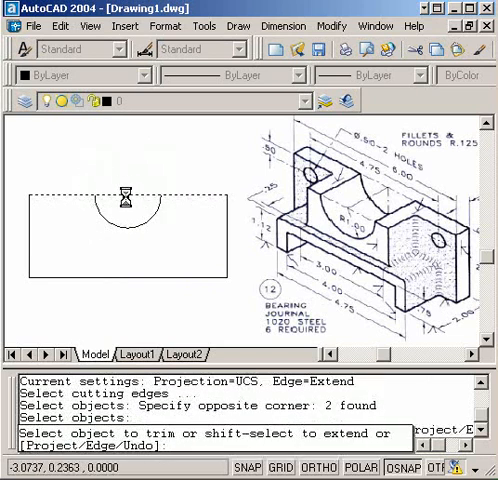
click(125, 200)
text(d)
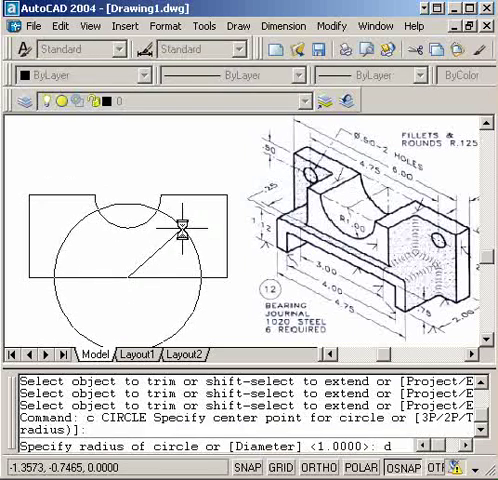
Locate the upper-left hole with 4.75 construction circles, then draw a 0.5-diameter center-marked hole.
text(4.75)
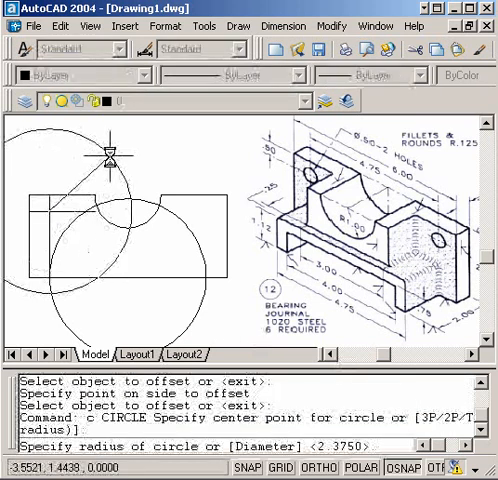
text(d)
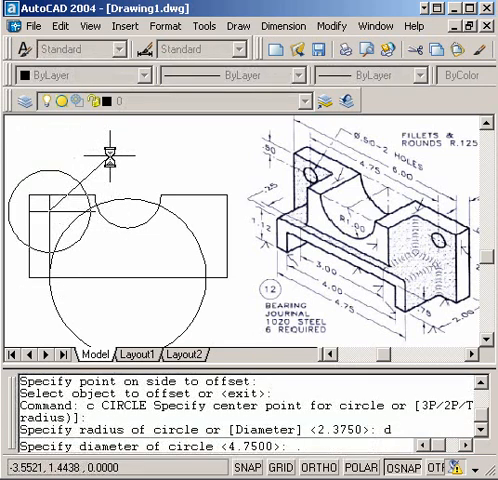
text(.5)
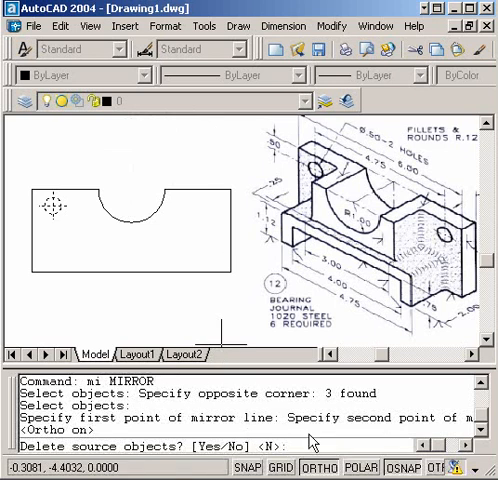
Mirror the hole while keeping the original, giving matching holes at both ends.
key(Enter)
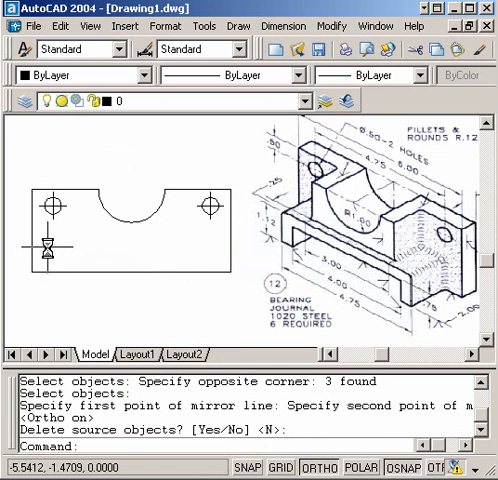
text(o)
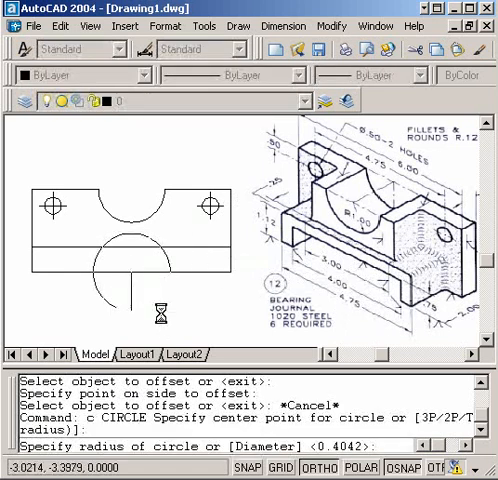
Draw the slot rectangle and trim the bottom edge to open a recess.
text(d)
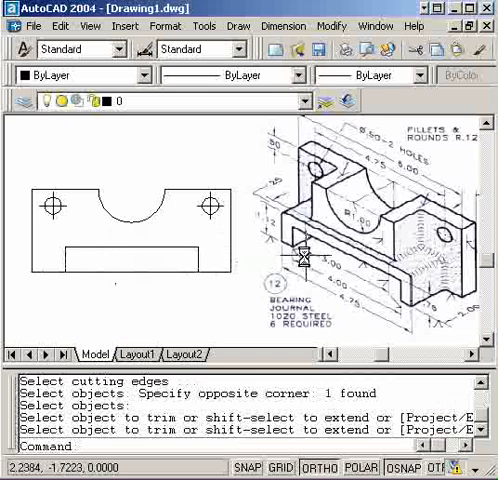
mouse_move(413, 268)
text(.)
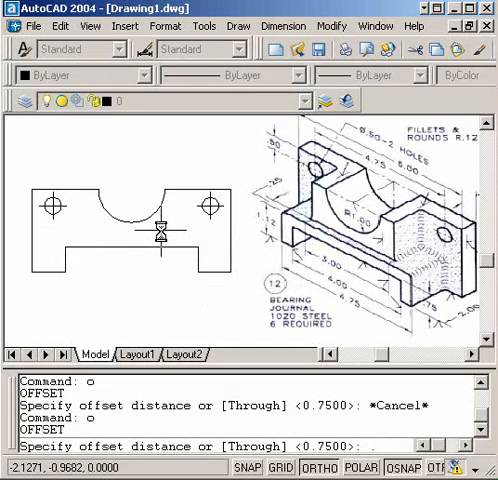
mouse_move(167, 240)
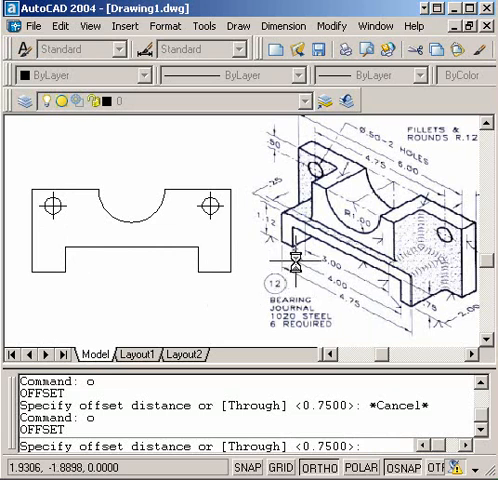
text('cal)
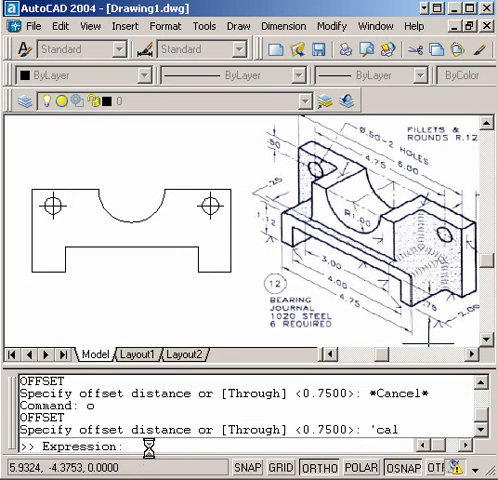
text(4.75-4)
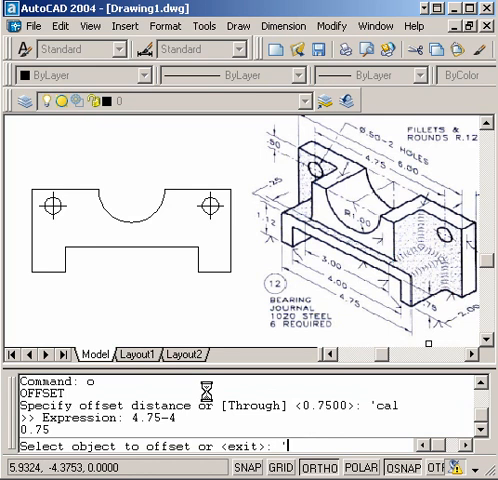
text('cal)
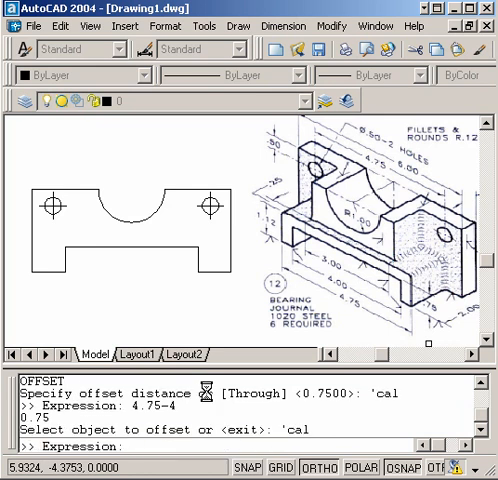
text(.75)
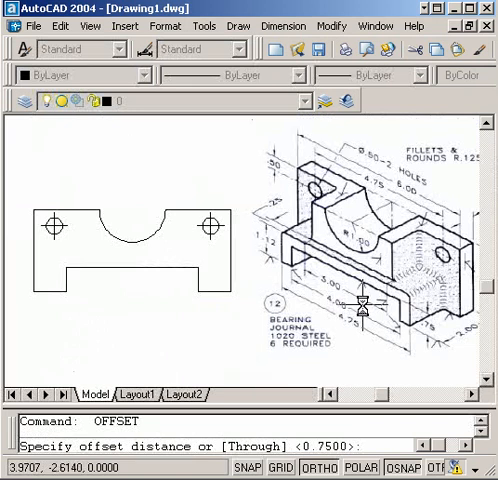
Offset the slot edges 0.375 outward into a U-shaped contour and set a fillet radius.
text(.375)
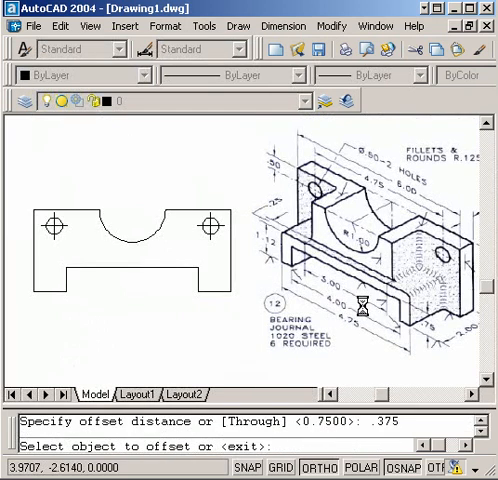
mouse_move(62, 272)
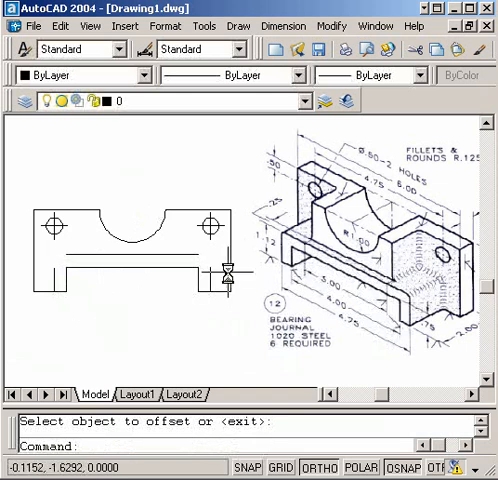
text(r)
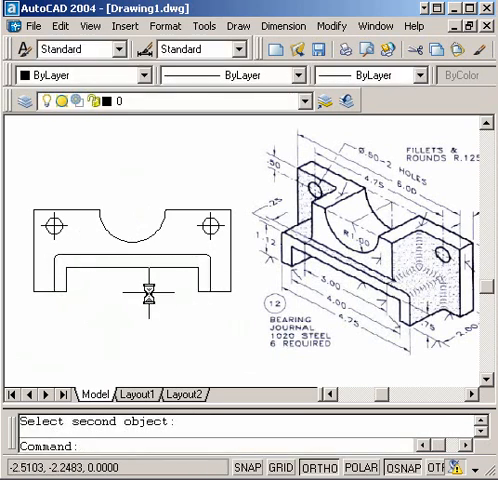
mouse_move(333, 239)
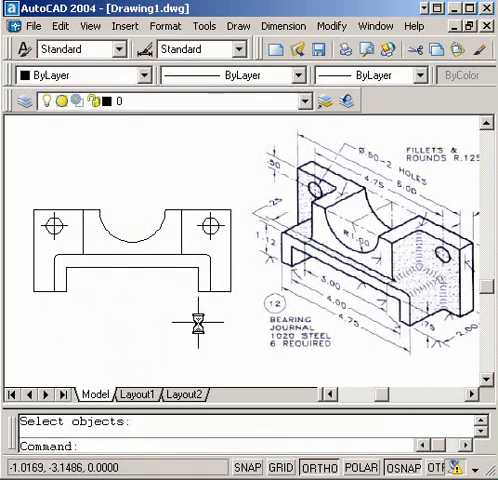
mouse_move(116, 300)
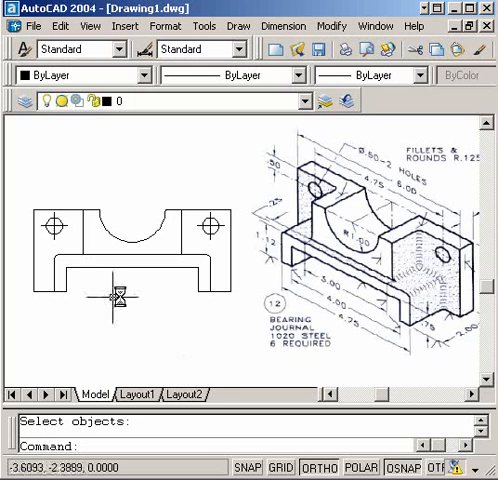